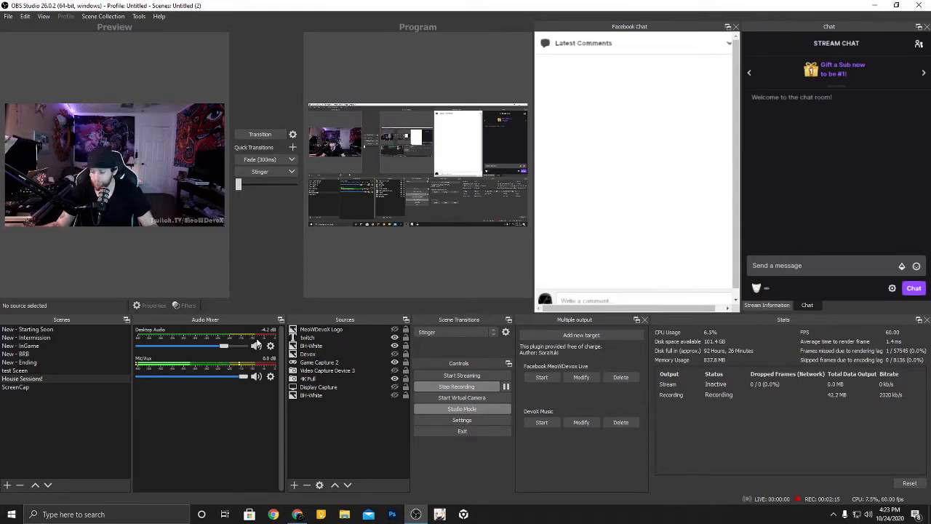
pyautogui.moveTo(279, 421)
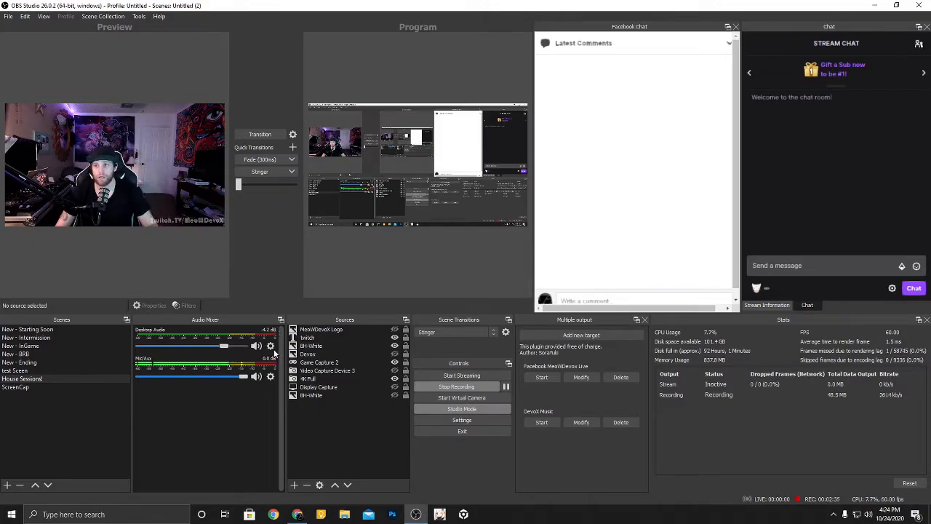
# Step: Bring up the actions menu for the Desktop Audio source in the Audio Mixer
pyautogui.rightClick(259, 377)
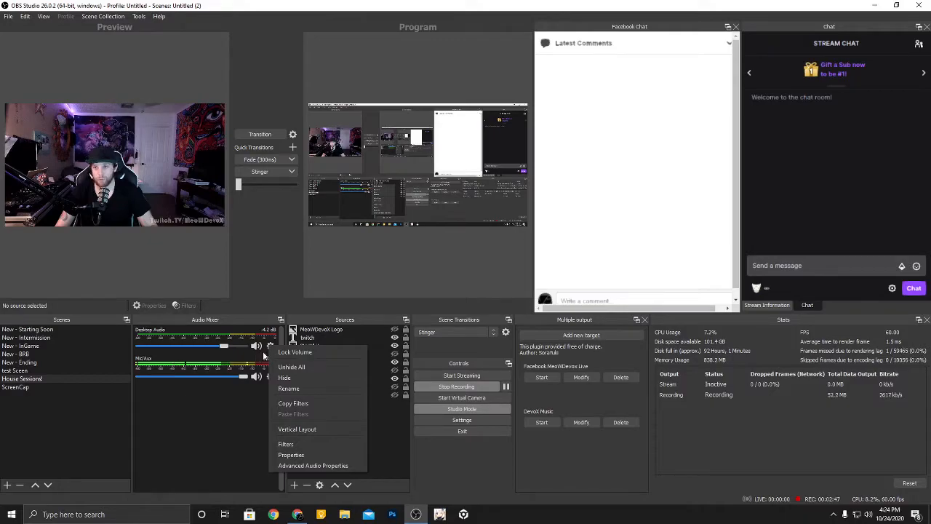
pyautogui.moveTo(291, 454)
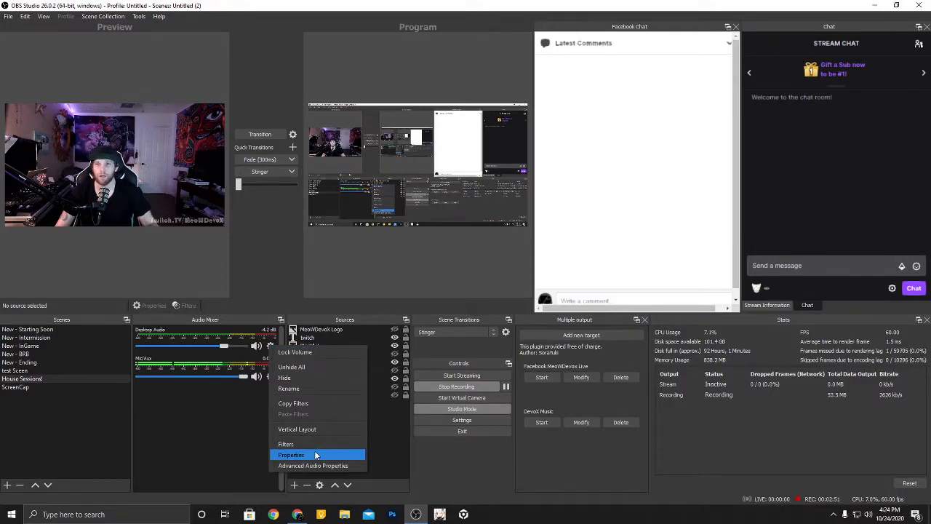
pyautogui.moveTo(285, 444)
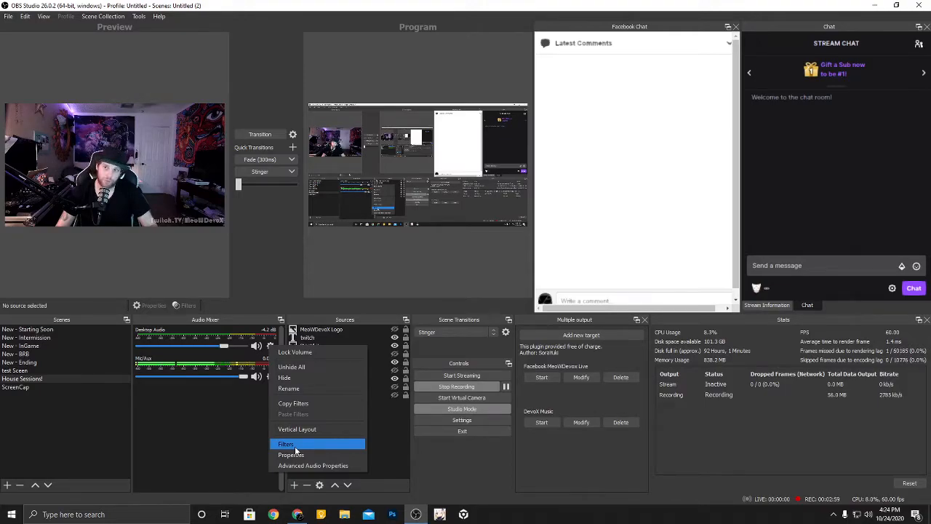
pyautogui.moveTo(308, 454)
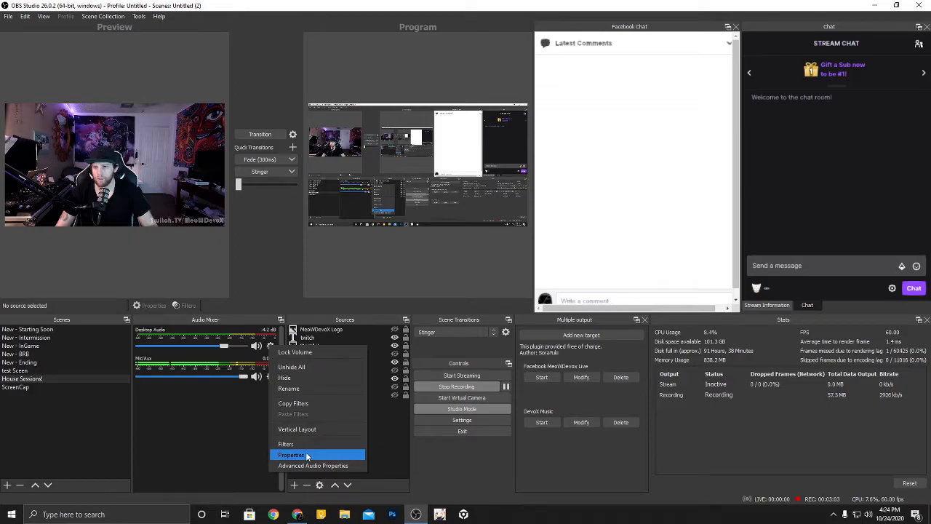
pyautogui.click(291, 454)
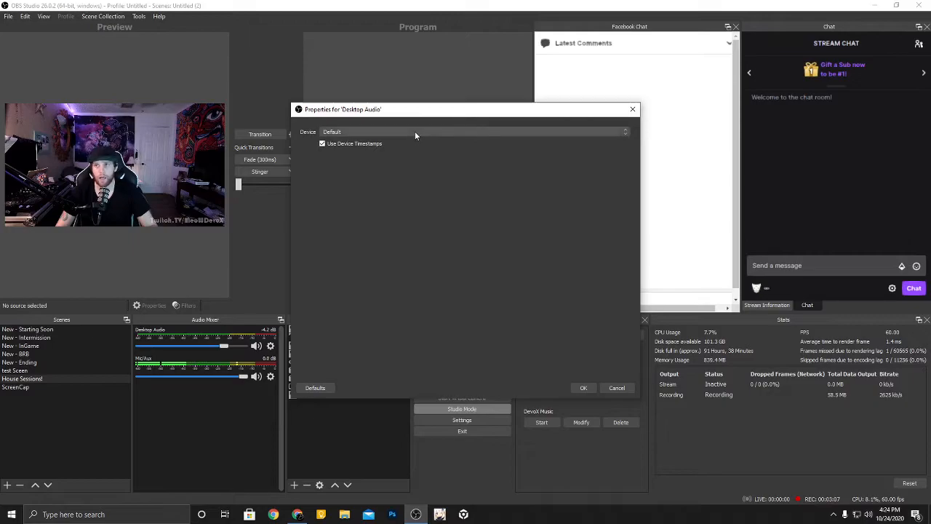
pyautogui.moveTo(417, 166)
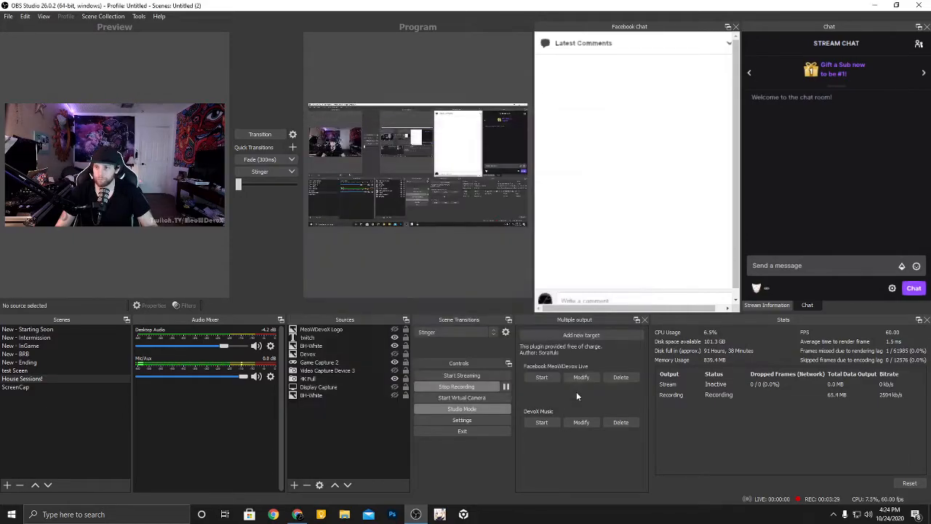
# Step: Open Advanced Audio Properties listing Desktop Audio and Mic/Aux from the mixer menu
pyautogui.rightClick(318, 361)
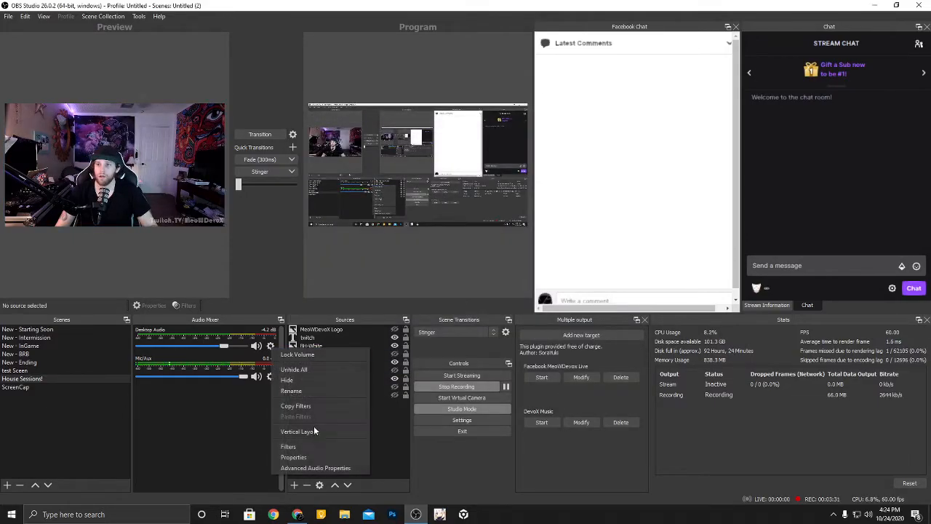
pyautogui.click(316, 469)
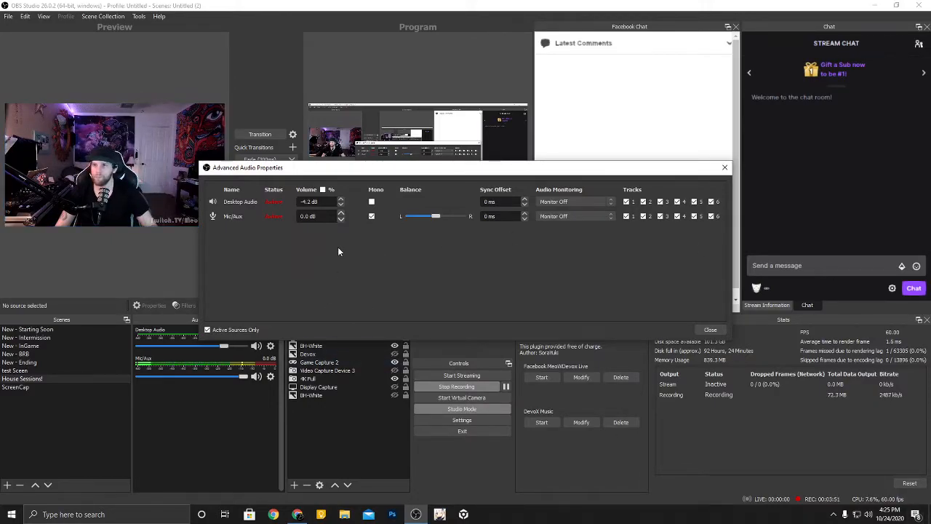
pyautogui.moveTo(252, 235)
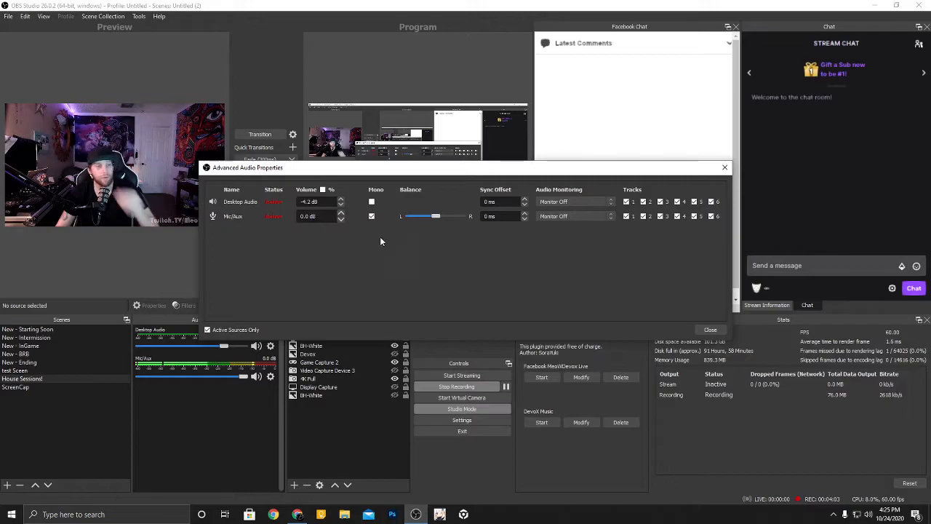
pyautogui.moveTo(376, 248)
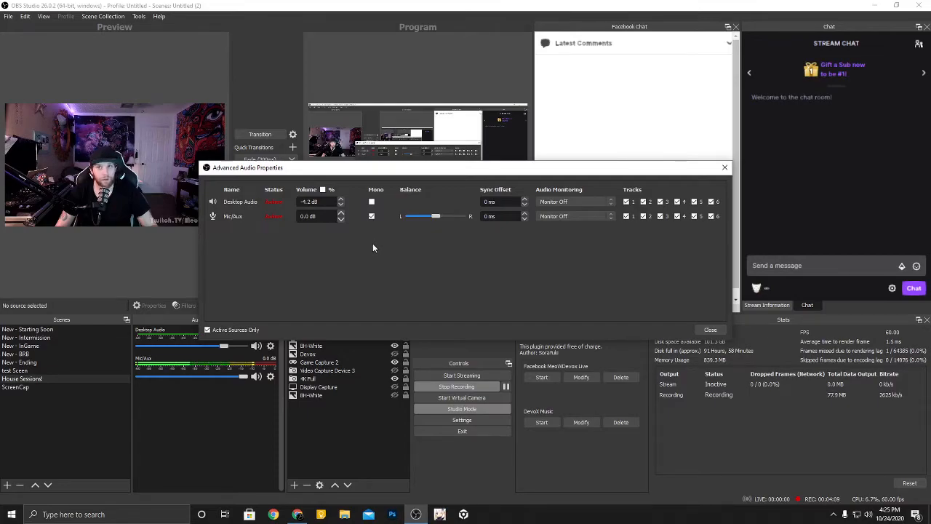
pyautogui.moveTo(367, 248)
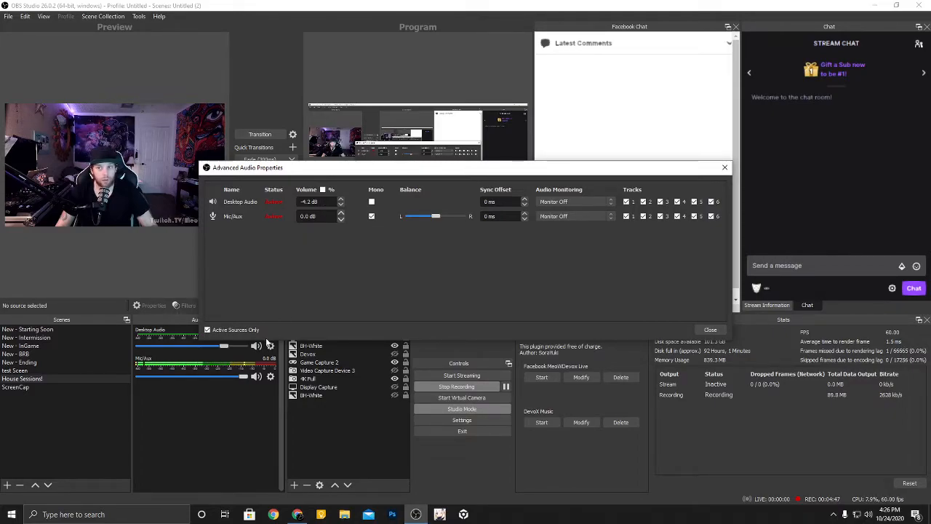
pyautogui.moveTo(247, 399)
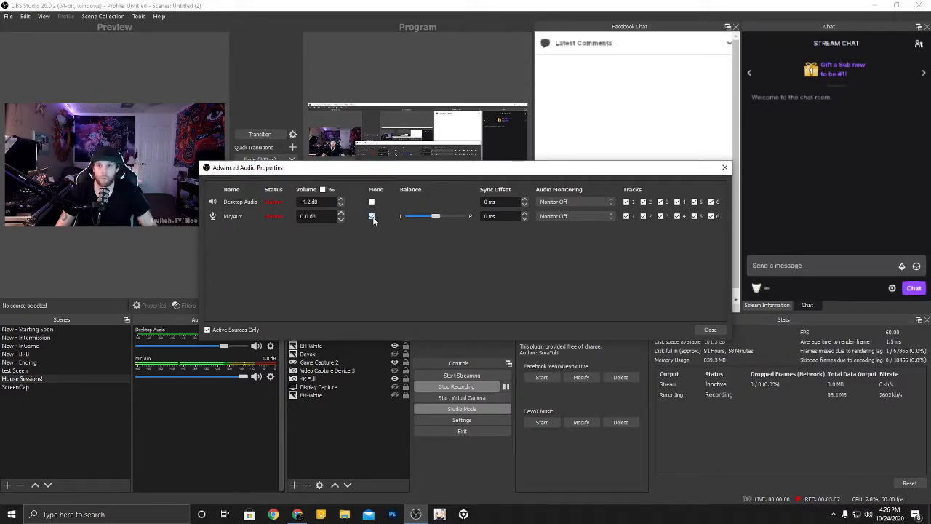
# Step: Toggle Mono on the Mic/Aux row, leaving it enabled
pyautogui.click(373, 215)
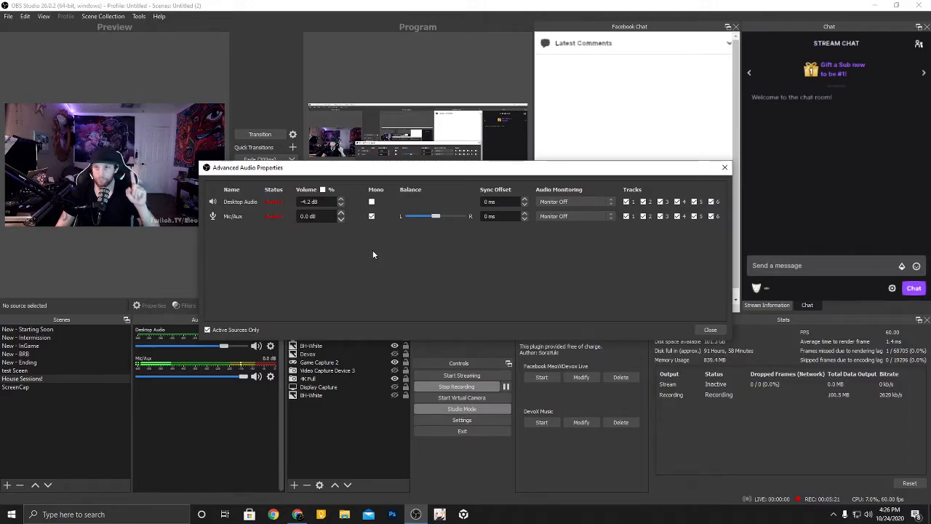
pyautogui.moveTo(376, 224)
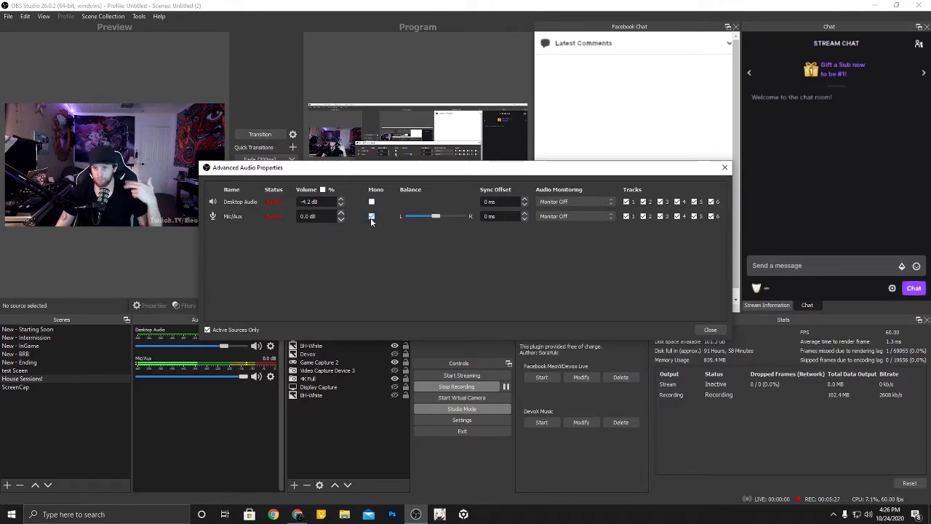
pyautogui.click(373, 216)
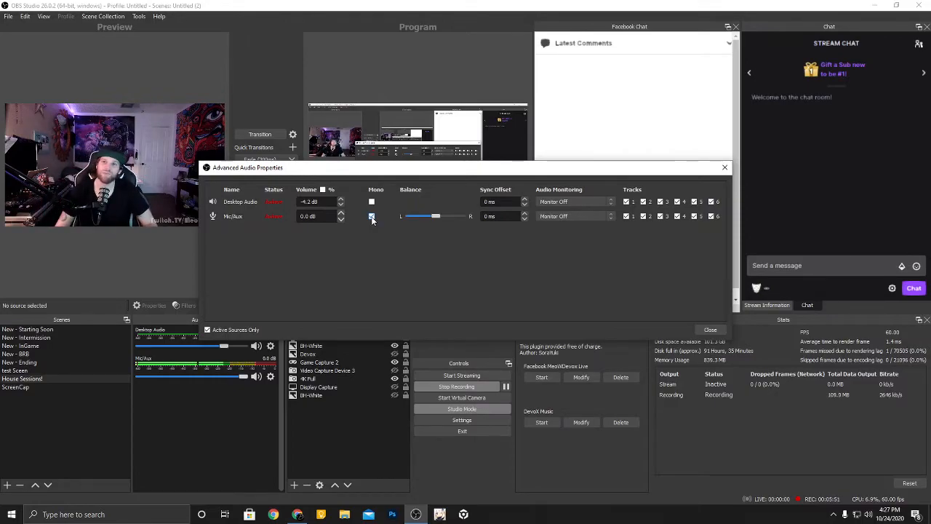
pyautogui.click(371, 216)
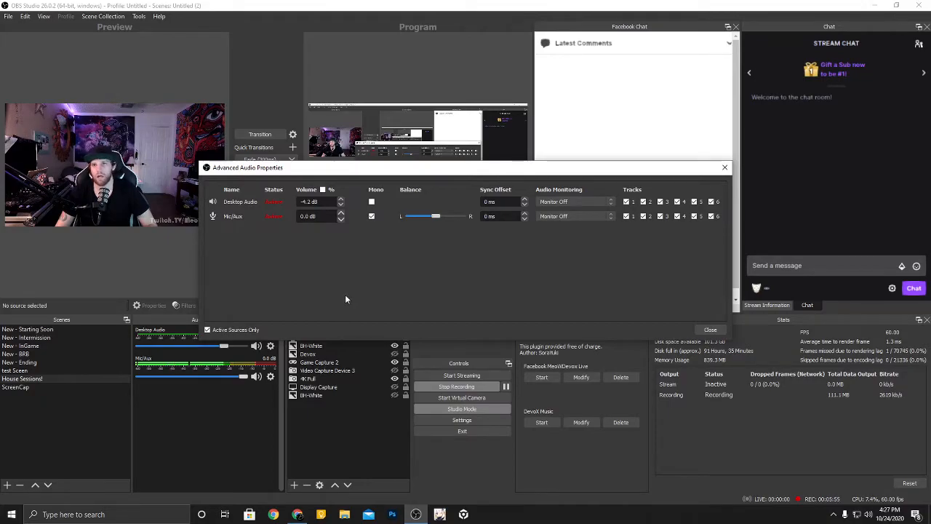
pyautogui.moveTo(343, 297)
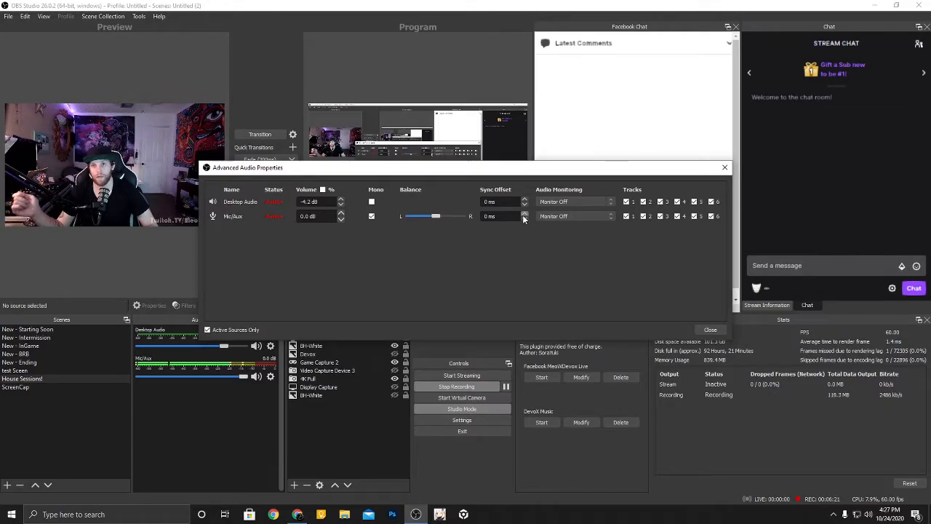
pyautogui.moveTo(517, 245)
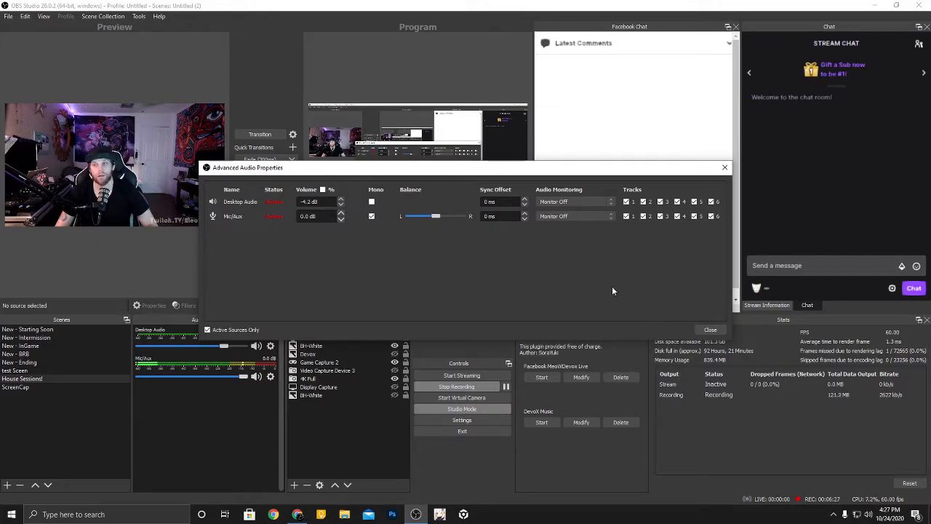
pyautogui.moveTo(529, 265)
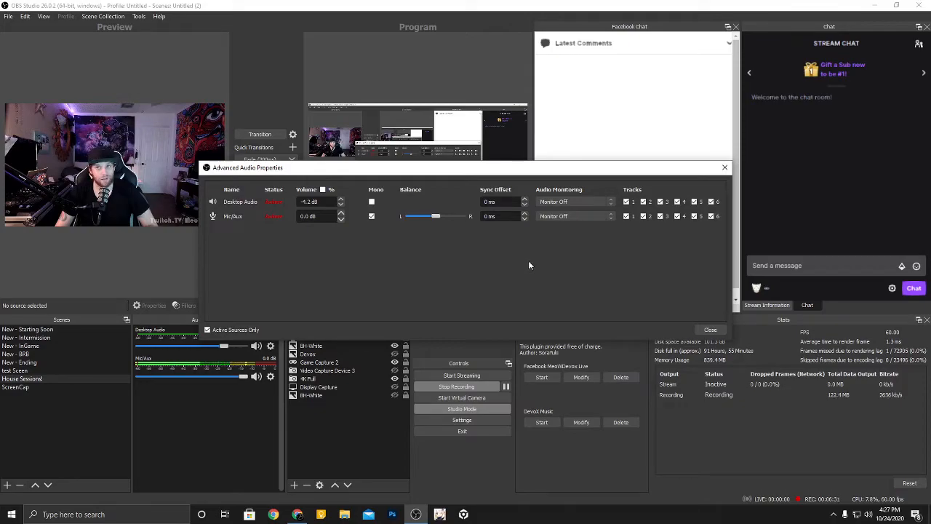
pyautogui.moveTo(521, 267)
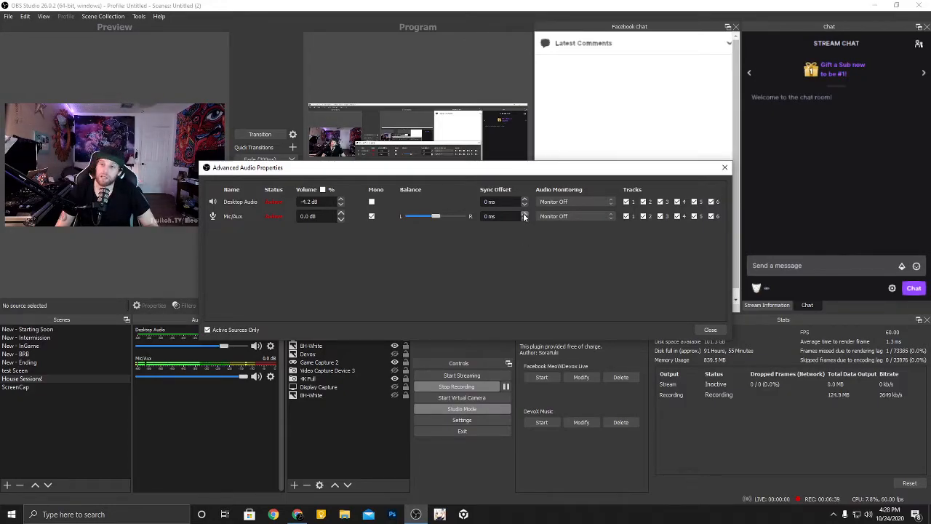
pyautogui.moveTo(541, 253)
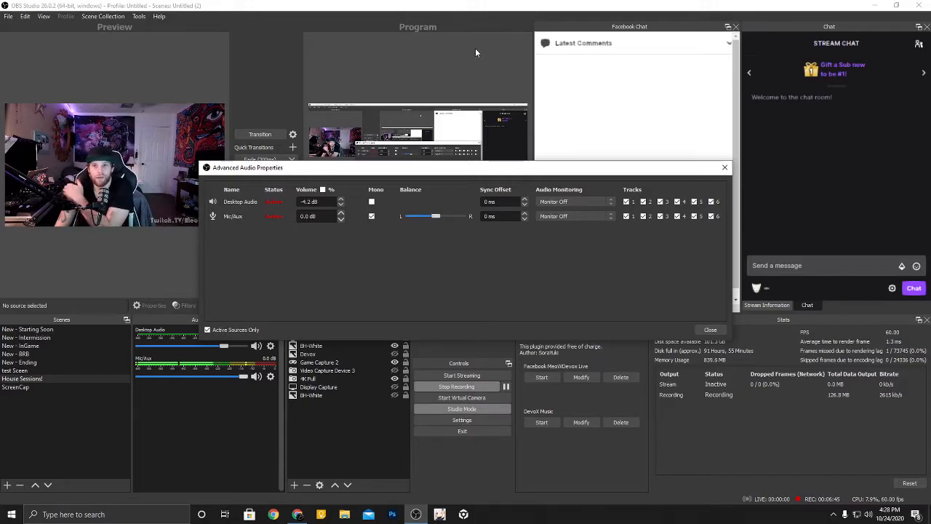
pyautogui.moveTo(479, 86)
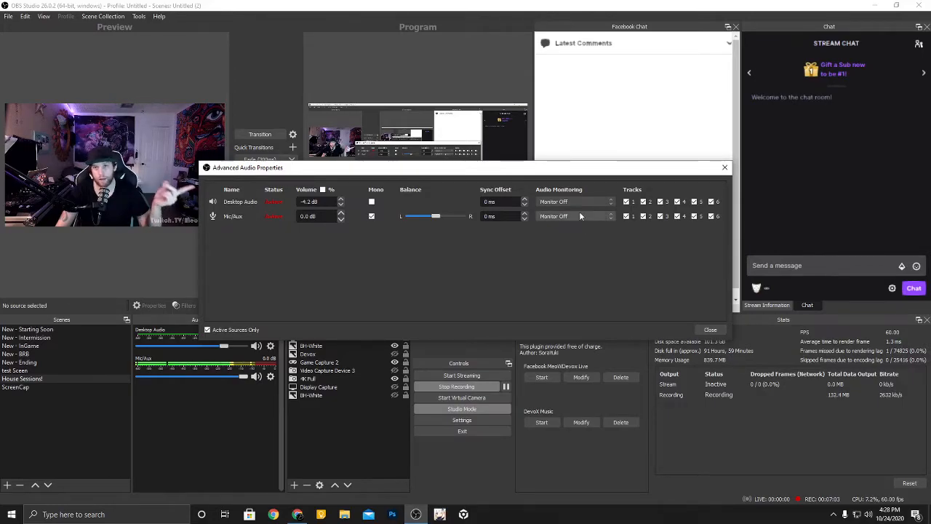
pyautogui.click(573, 215)
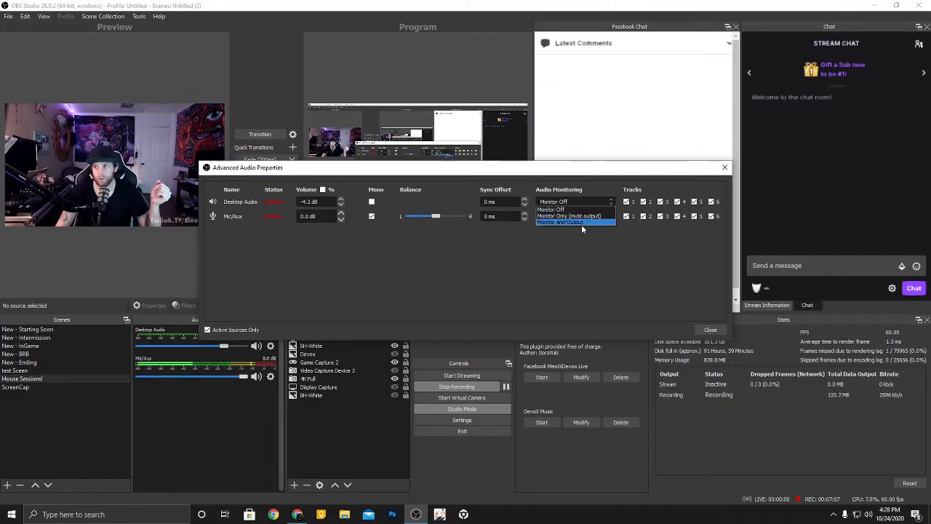
pyautogui.click(550, 210)
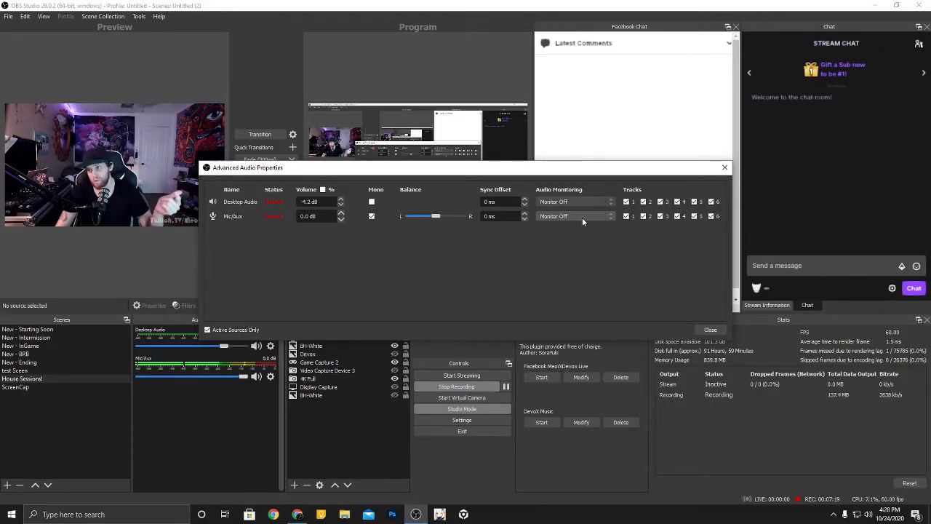
pyautogui.click(574, 215)
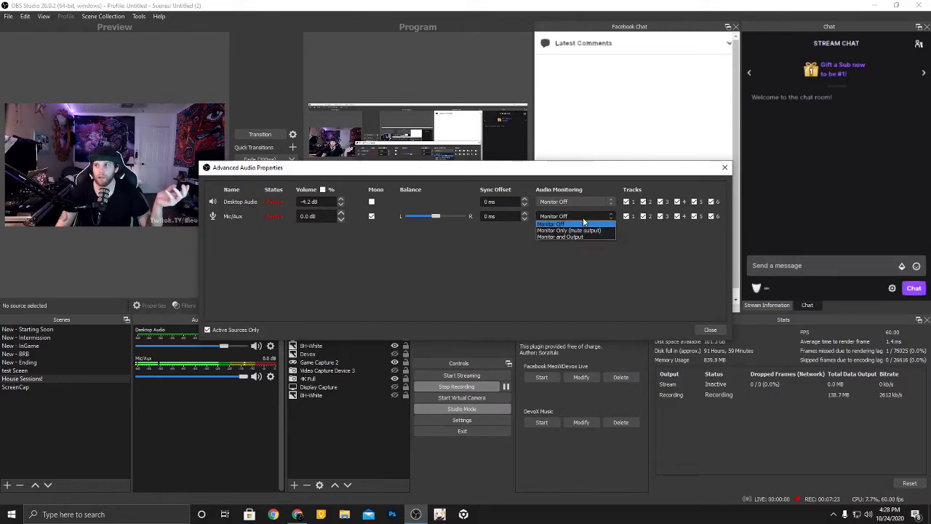
pyautogui.click(553, 223)
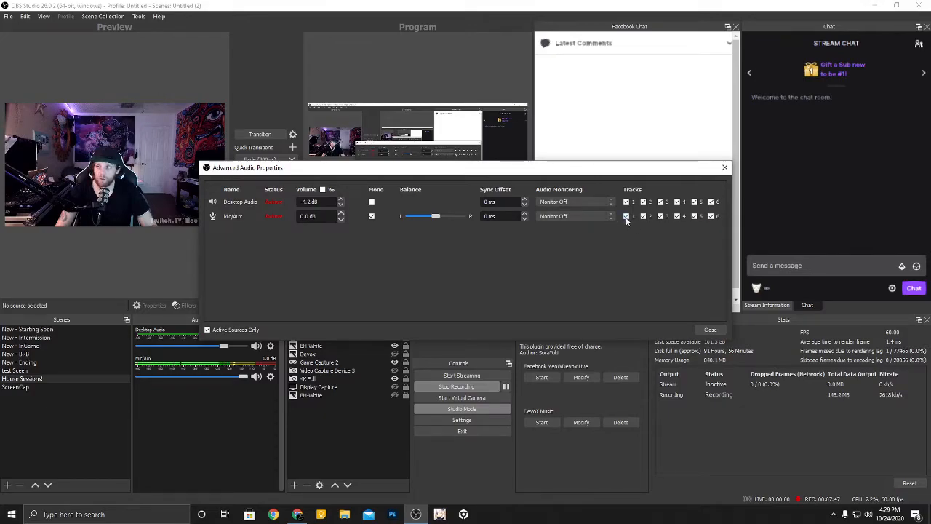
# Step: Adjust the Mic/Aux track 1 and track 2 assignments, then close Advanced Audio Properties
pyautogui.click(643, 216)
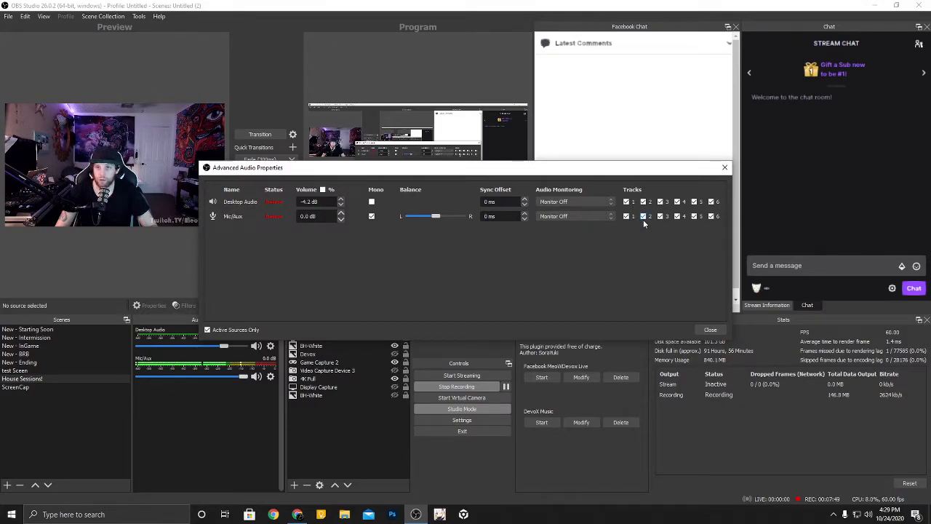
pyautogui.click(661, 216)
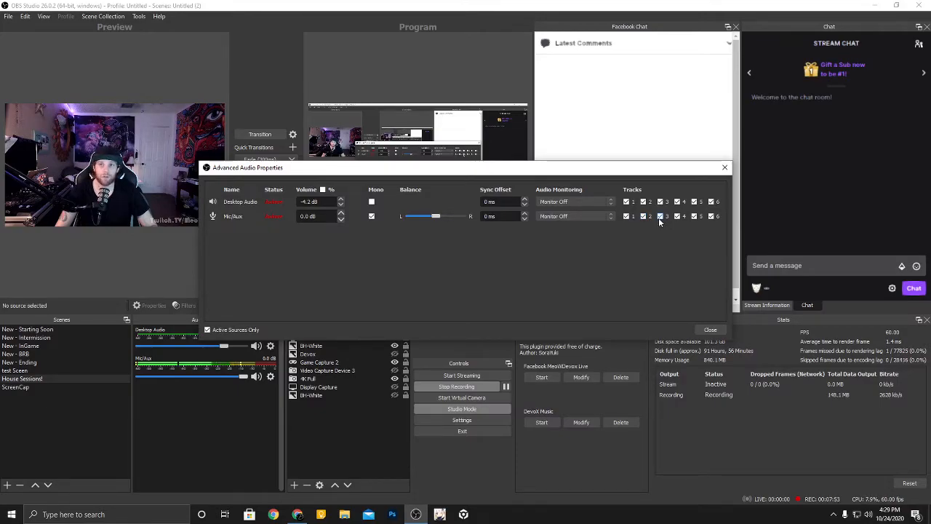
pyautogui.moveTo(267, 197)
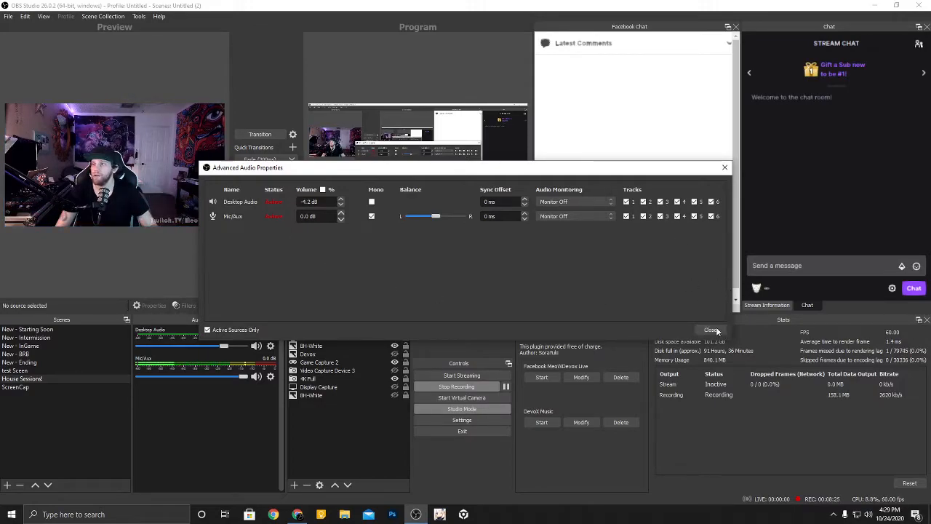
pyautogui.click(712, 329)
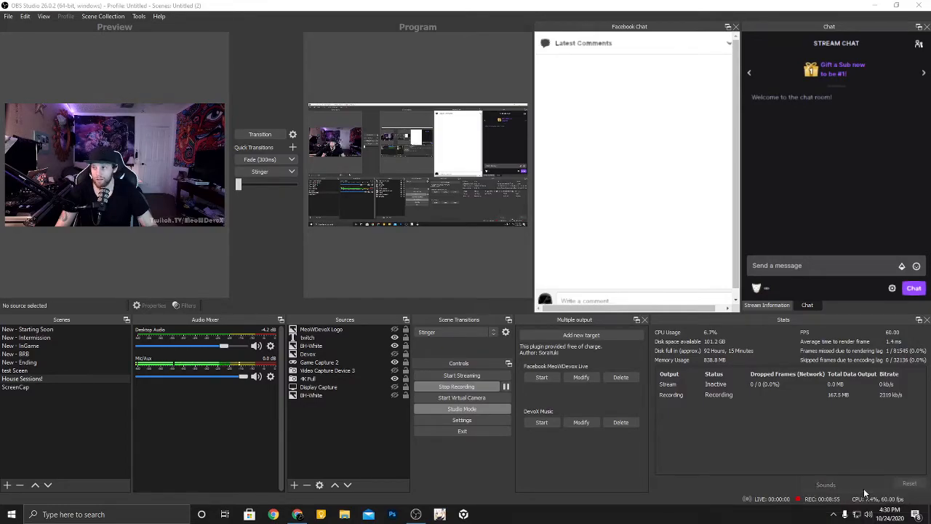
# Step: Show the Playback devices and look through IN24E, Sceptre C24, Speakers and Realtek Digital Output
pyautogui.click(826, 483)
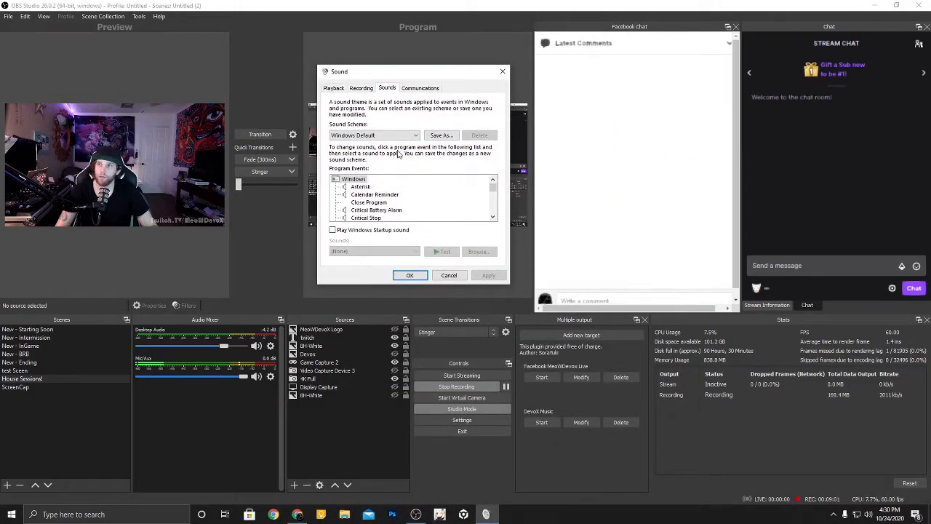
pyautogui.click(334, 89)
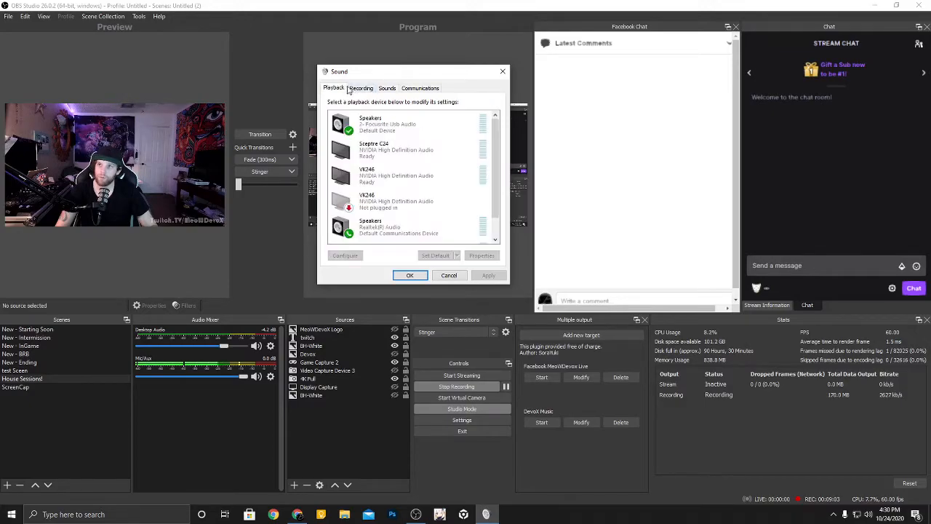
pyautogui.click(396, 174)
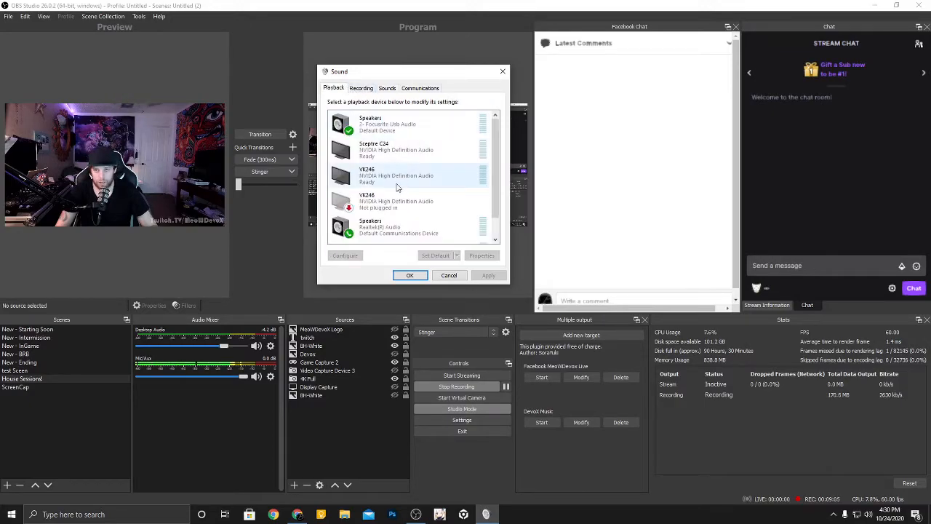
pyautogui.click(396, 149)
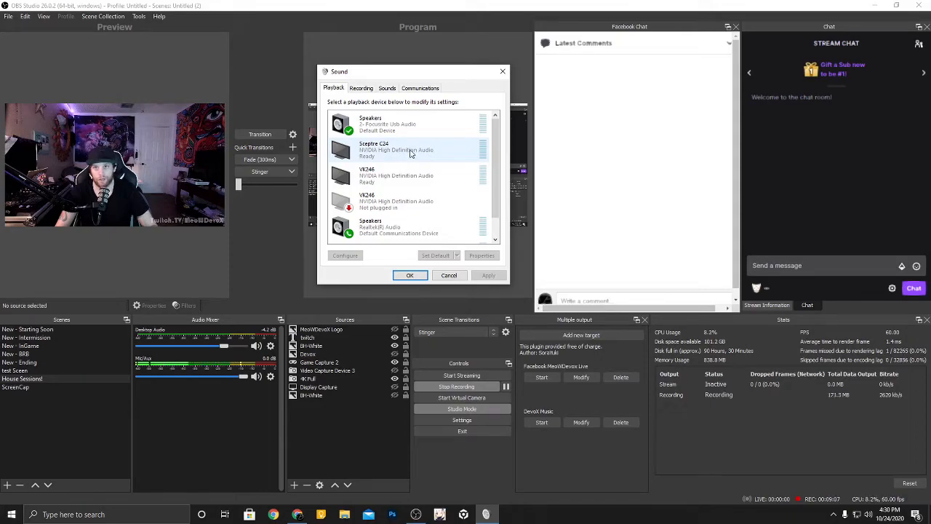
pyautogui.click(415, 124)
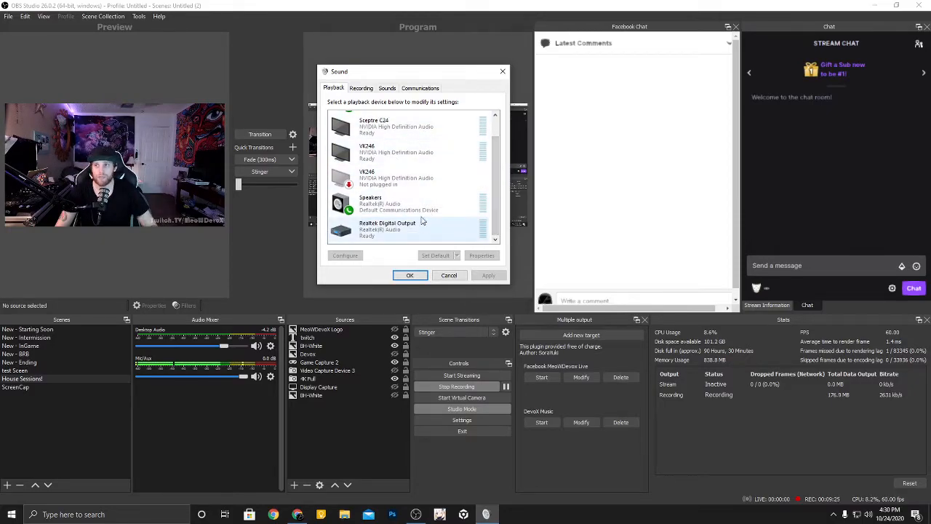
pyautogui.click(410, 153)
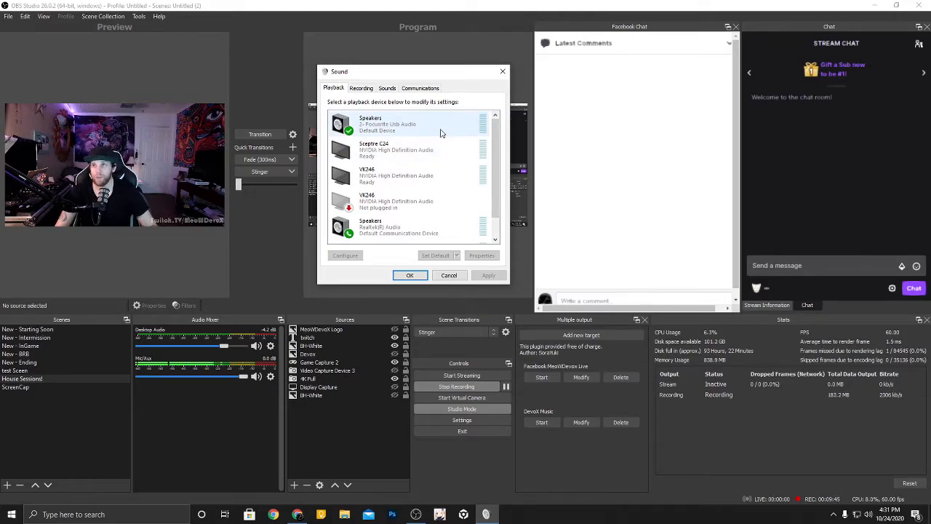
pyautogui.click(407, 123)
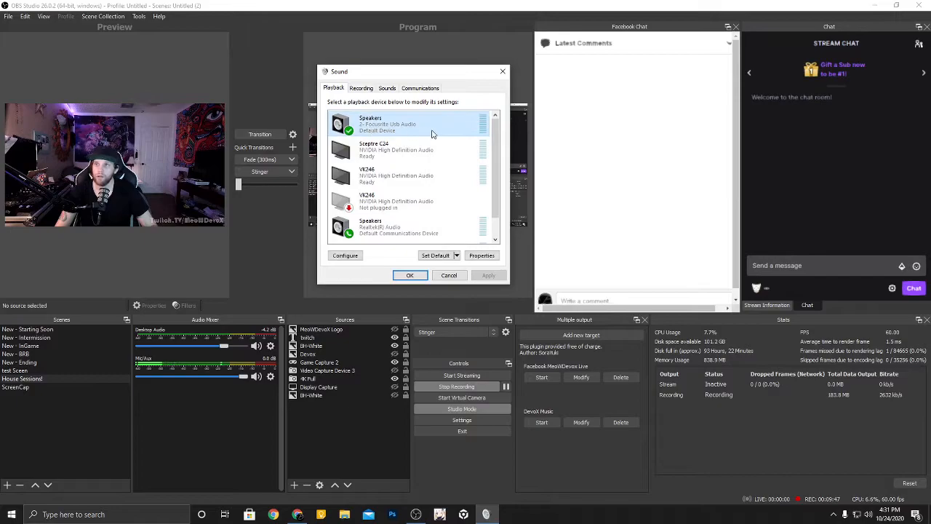
pyautogui.moveTo(406, 133)
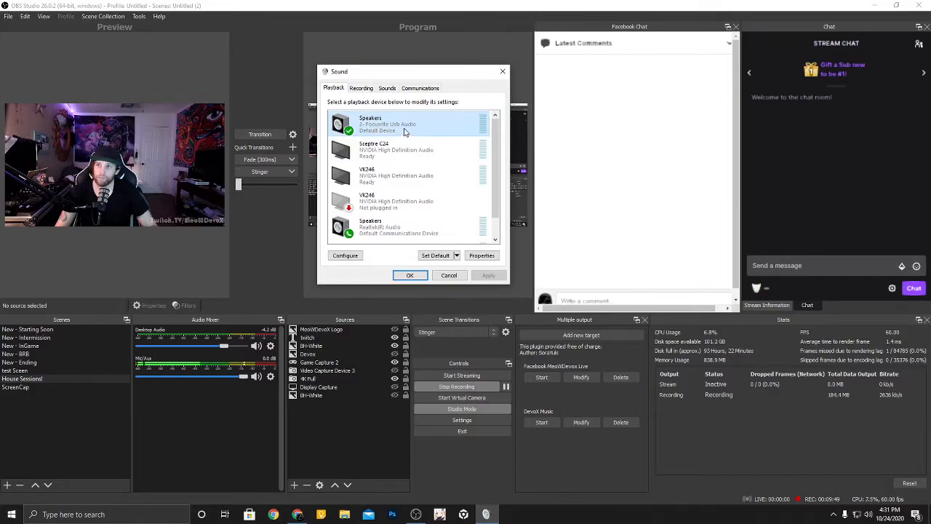
pyautogui.rightClick(390, 124)
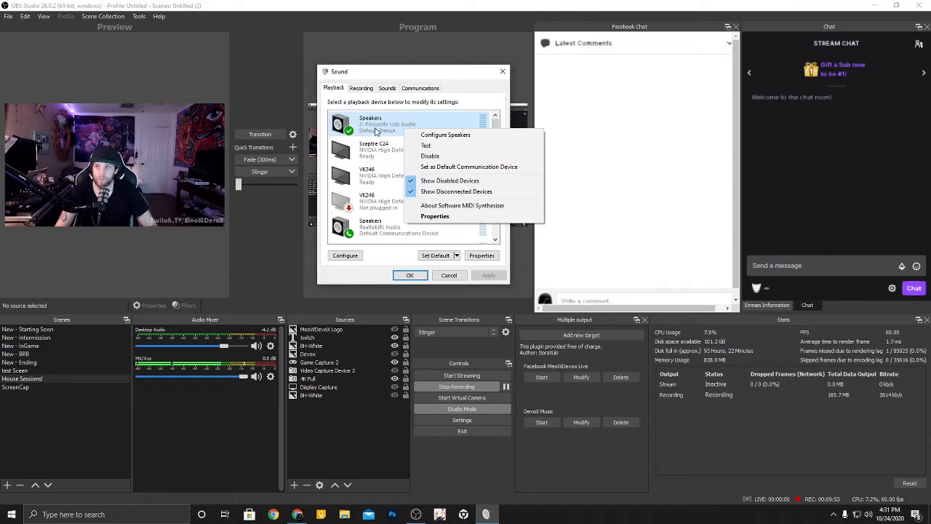
pyautogui.moveTo(435, 215)
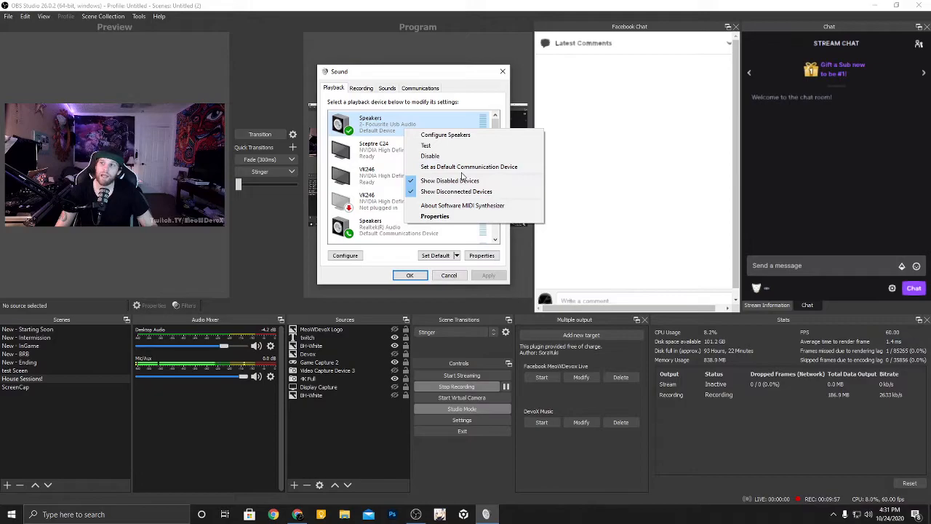
pyautogui.moveTo(468, 165)
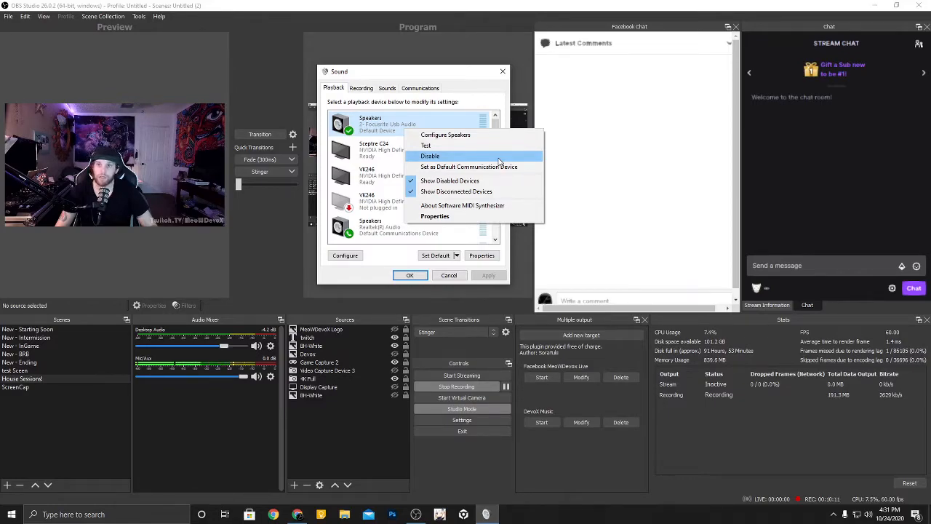
pyautogui.moveTo(468, 166)
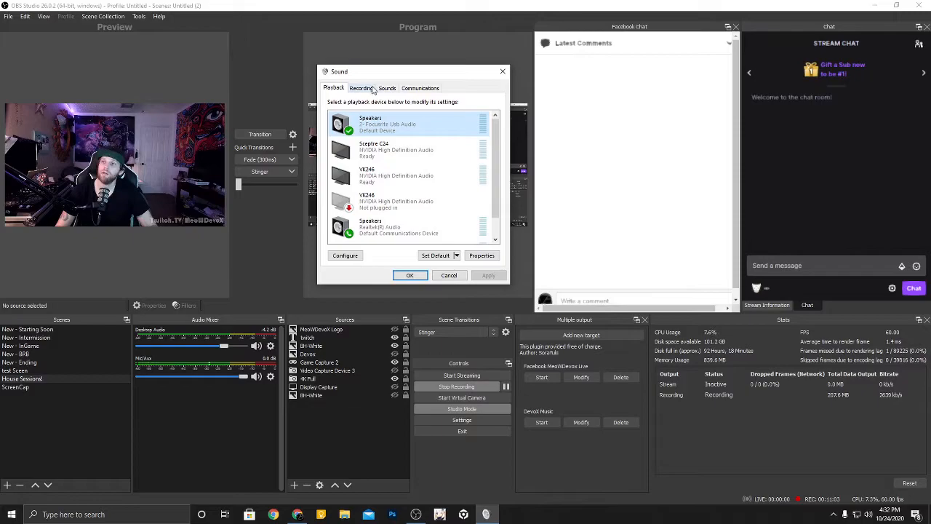
# Step: Show the Recording devices and check the unplugged Realtek microphone, Line In and disabled Stereo Mix
pyautogui.click(361, 89)
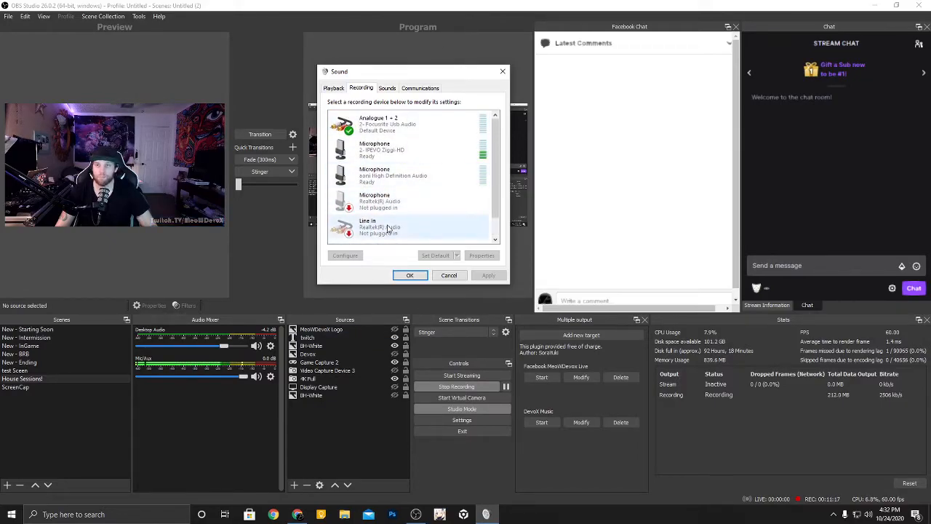
pyautogui.scroll(-3)
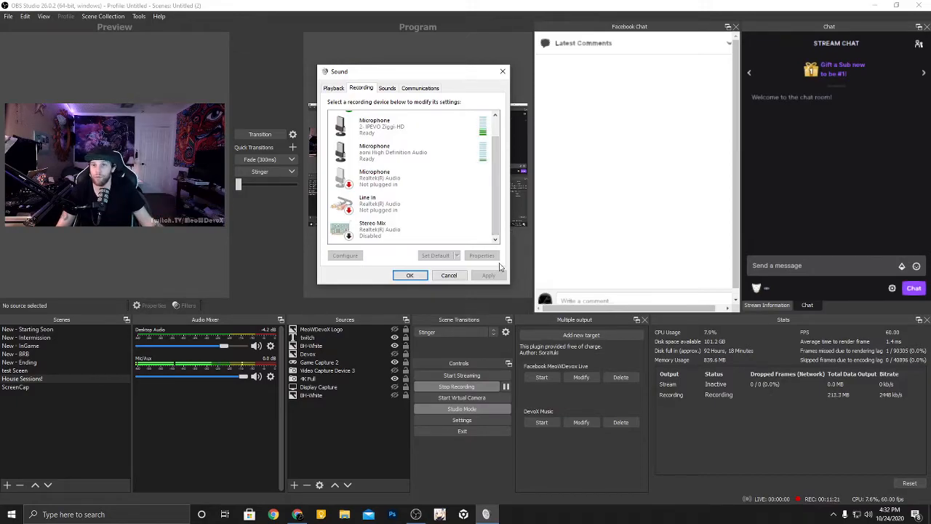
pyautogui.click(392, 178)
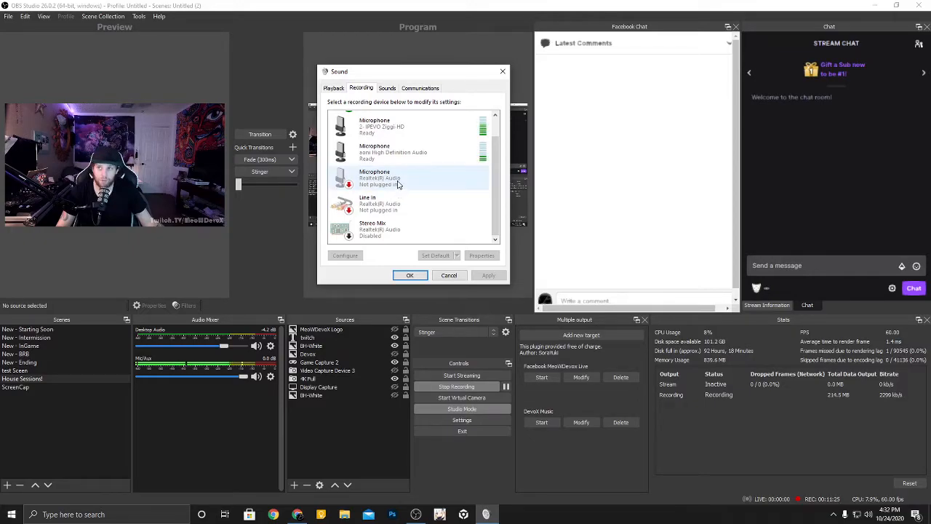
pyautogui.click(393, 203)
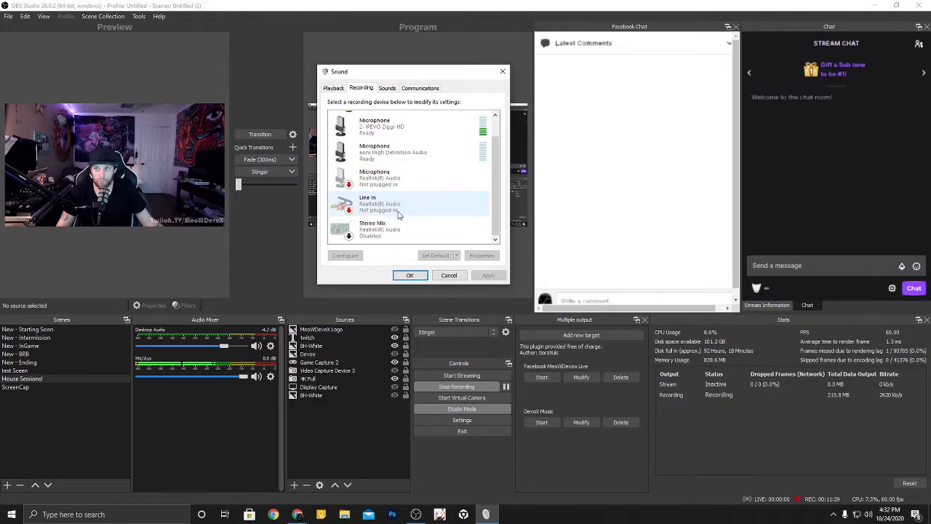
pyautogui.click(399, 230)
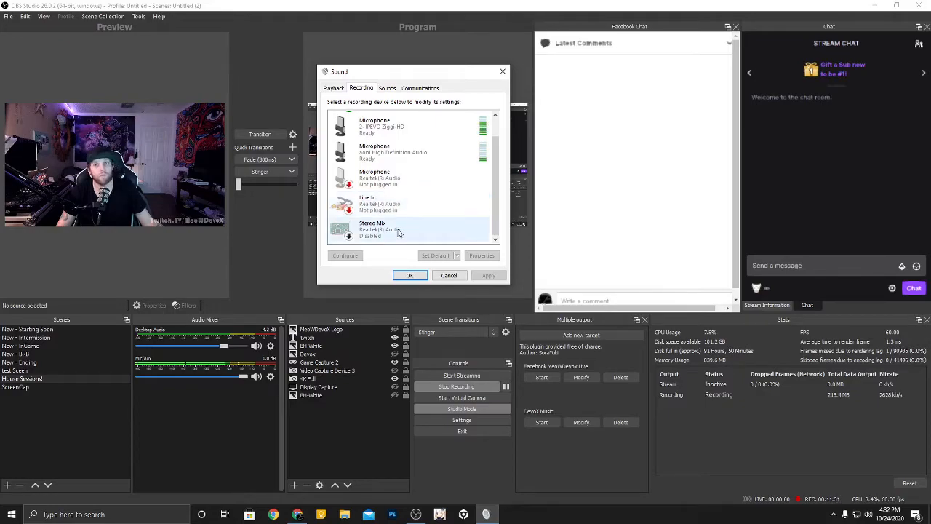
pyautogui.scroll(3)
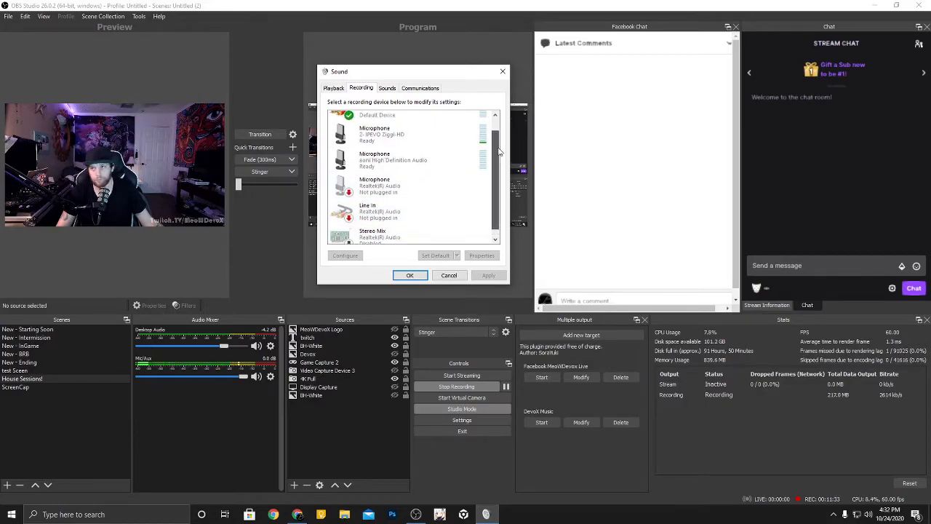
pyautogui.scroll(3)
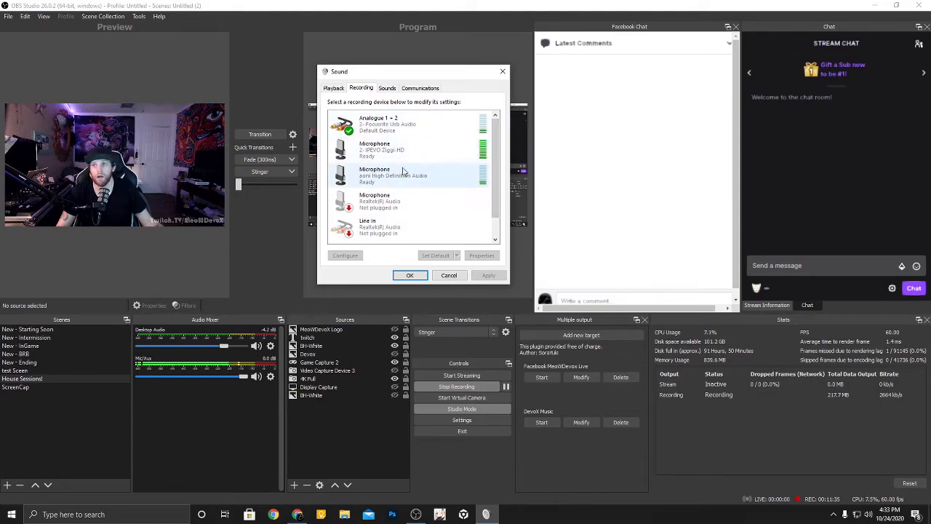
# Step: Check the IPEVO, Intel High Definition Audio and Realtek microphone entries
pyautogui.click(393, 148)
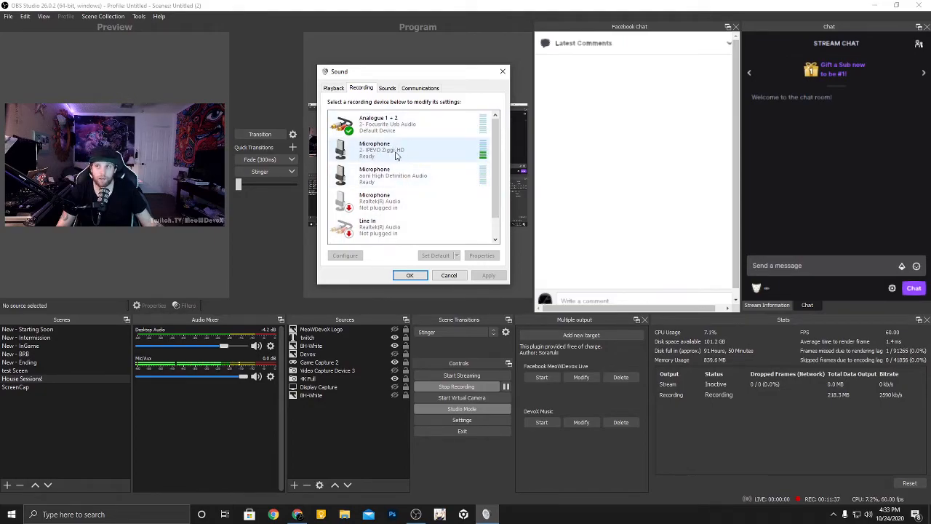
pyautogui.click(411, 174)
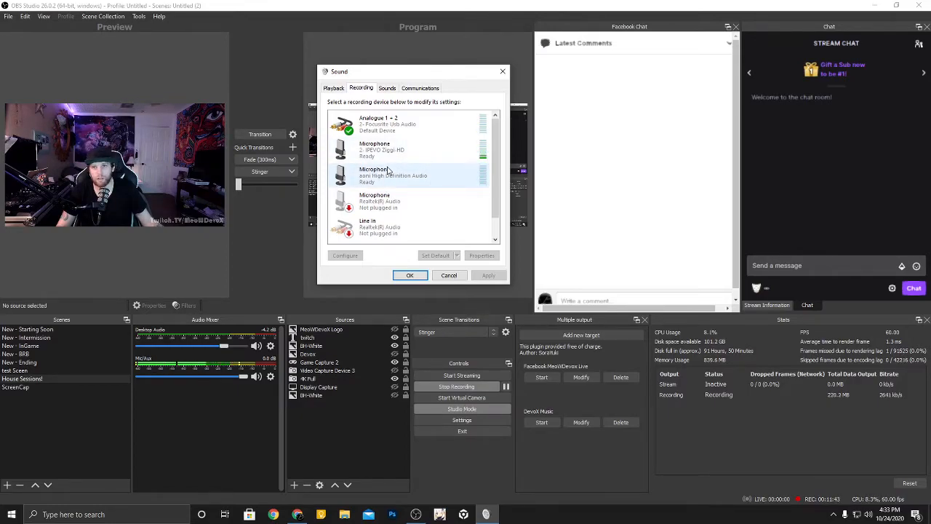
pyautogui.click(393, 201)
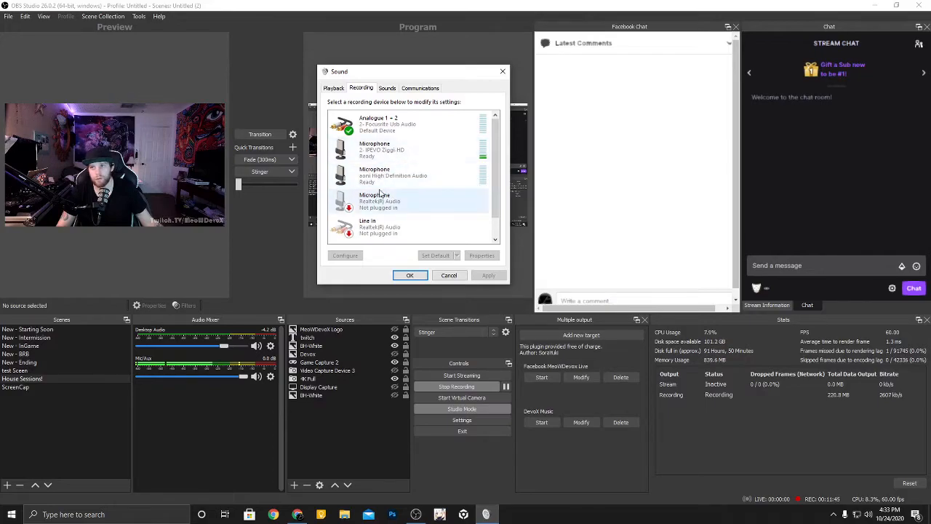
pyautogui.scroll(-3)
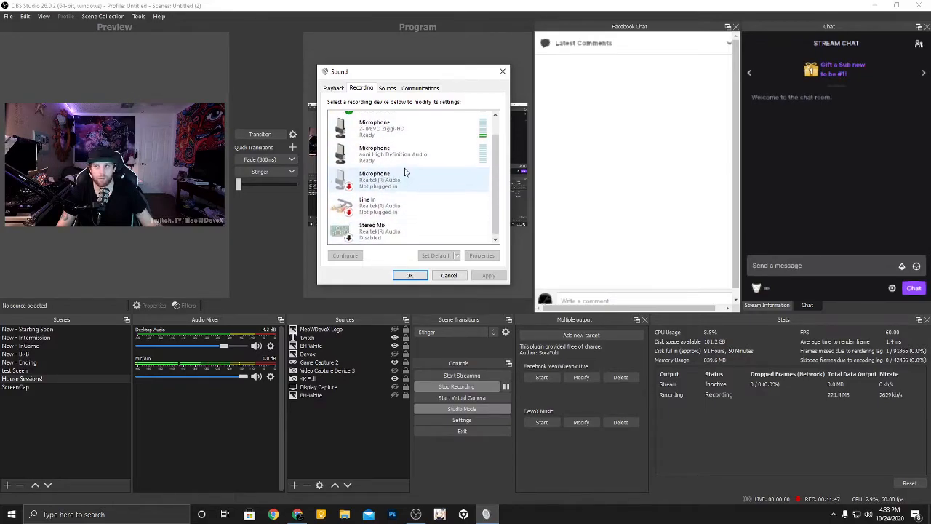
pyautogui.scroll(3)
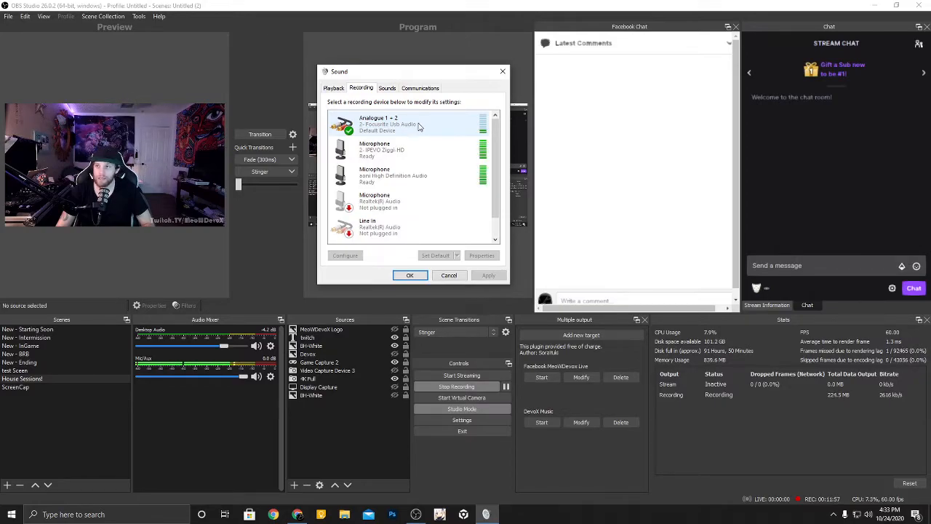
# Step: Bring up default-device options for the Focusrite Analogue input, then for the IPEVO microphone
pyautogui.rightClick(393, 123)
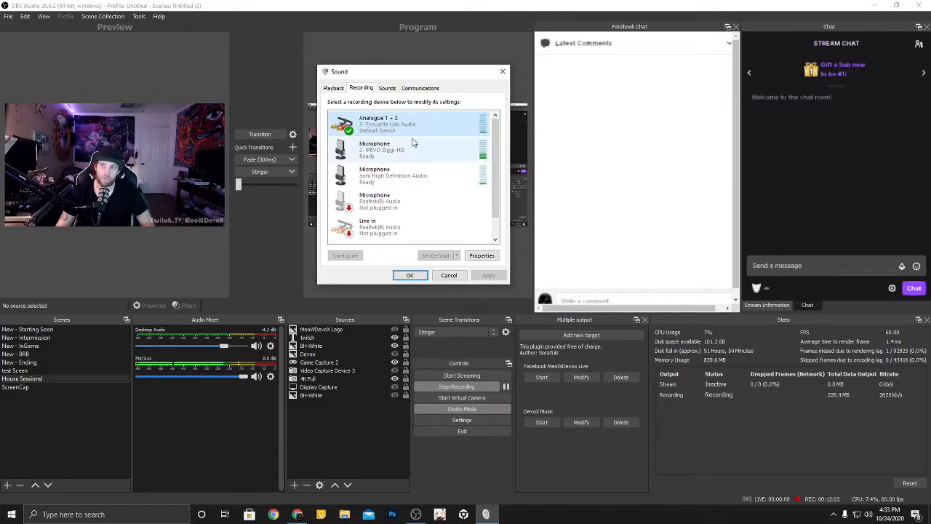
pyautogui.rightClick(374, 148)
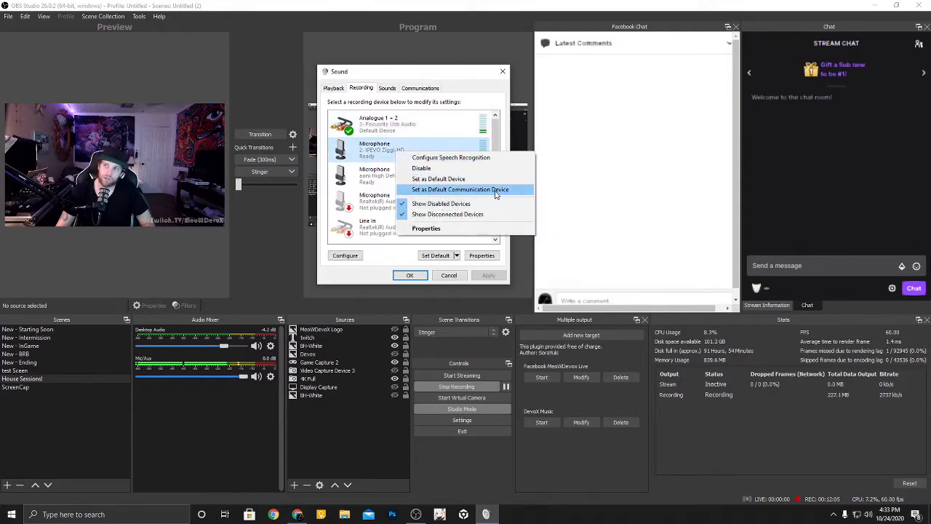
pyautogui.moveTo(509, 192)
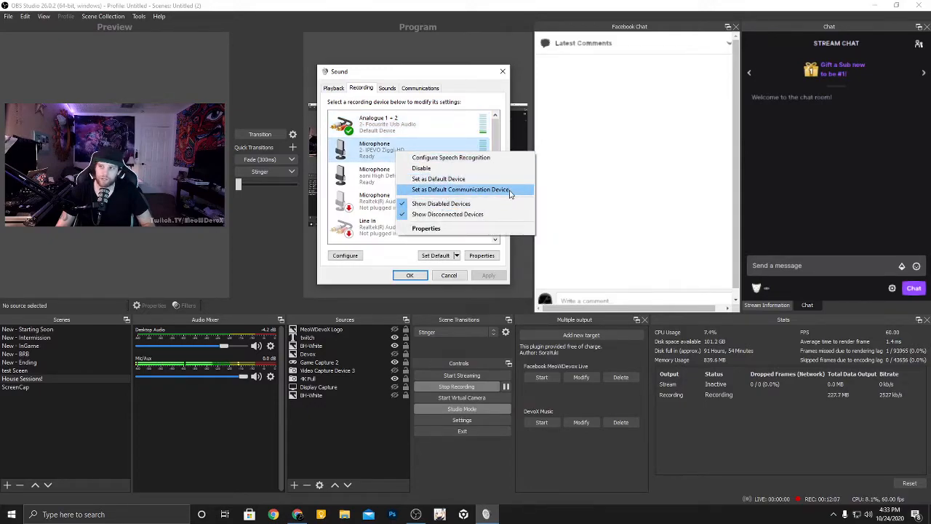